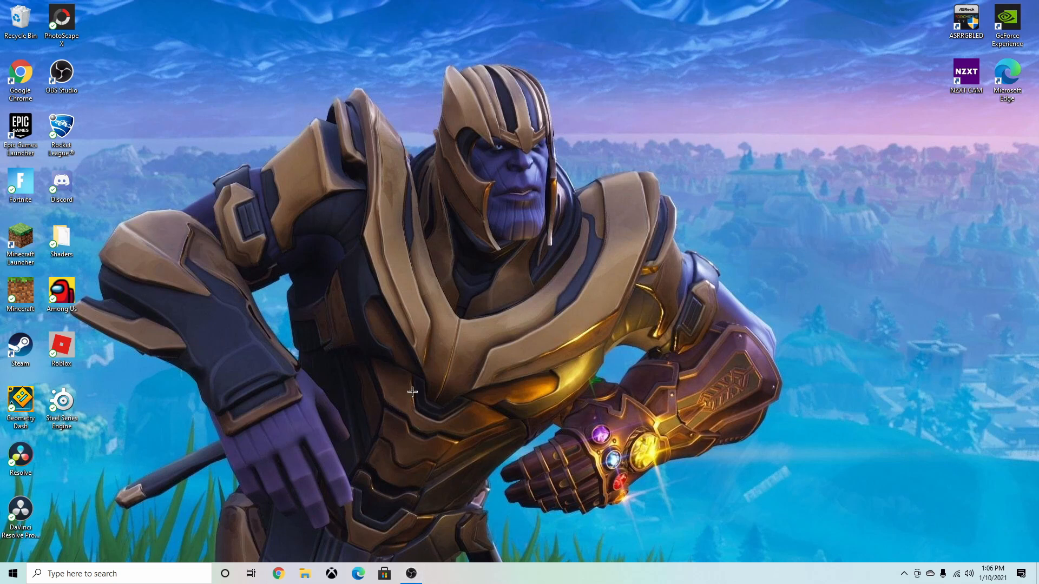
{"action": "mouse_move", "coordinate": [638, 216]}
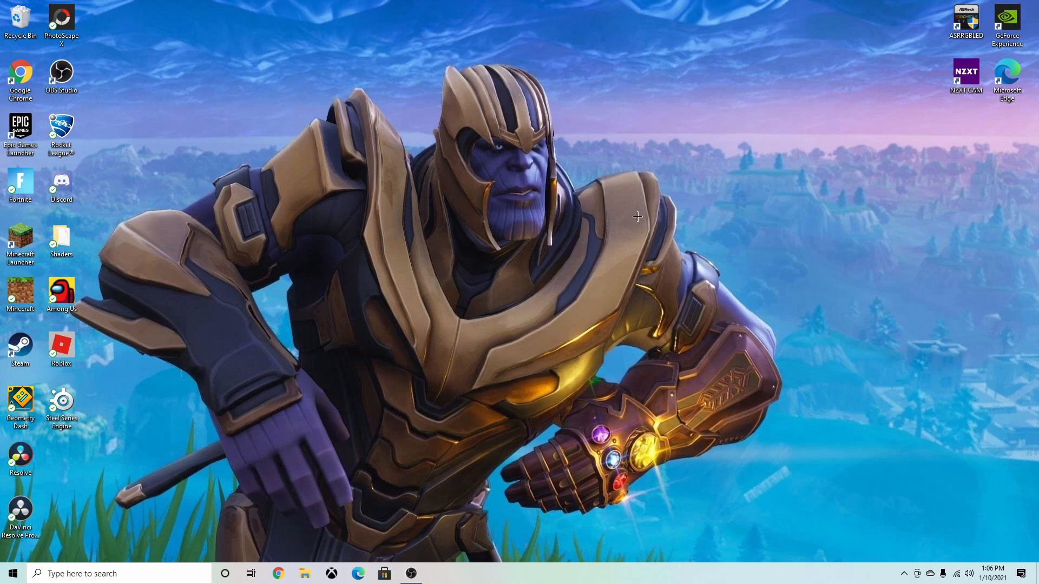
{"action": "mouse_move", "coordinate": [532, 148]}
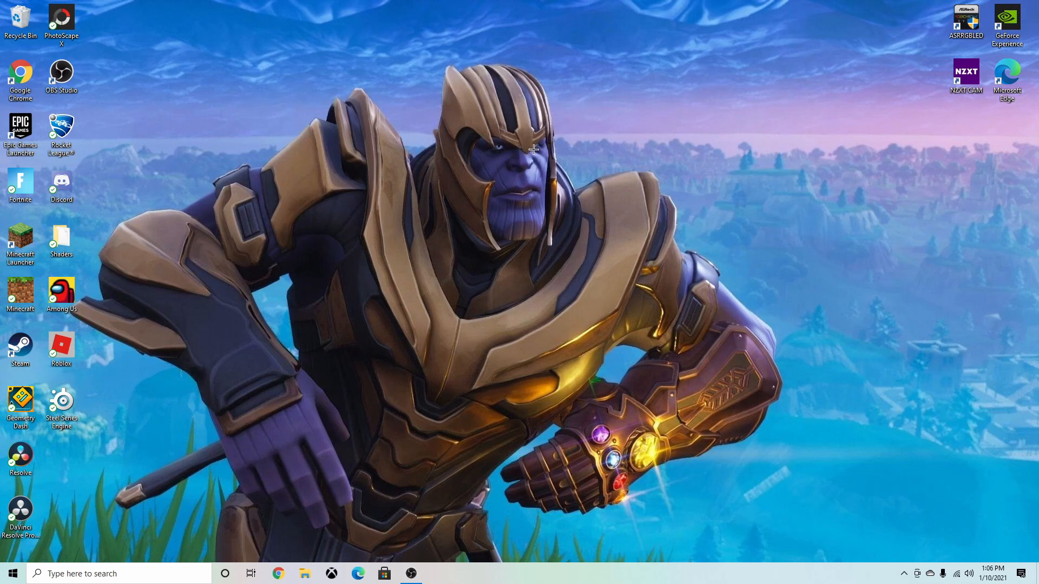
{"action": "mouse_move", "coordinate": [505, 128]}
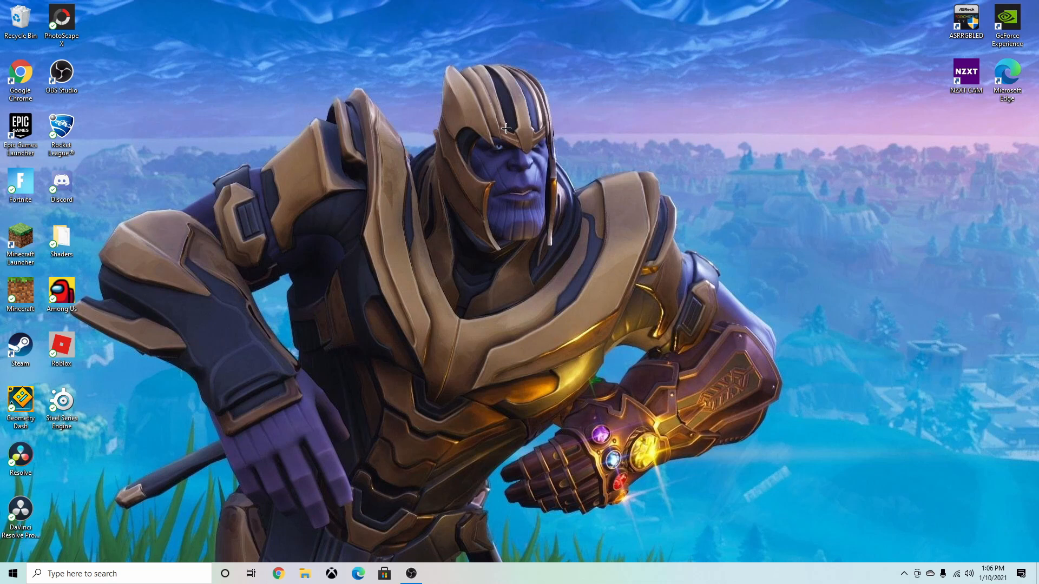
{"action": "mouse_move", "coordinate": [514, 246]}
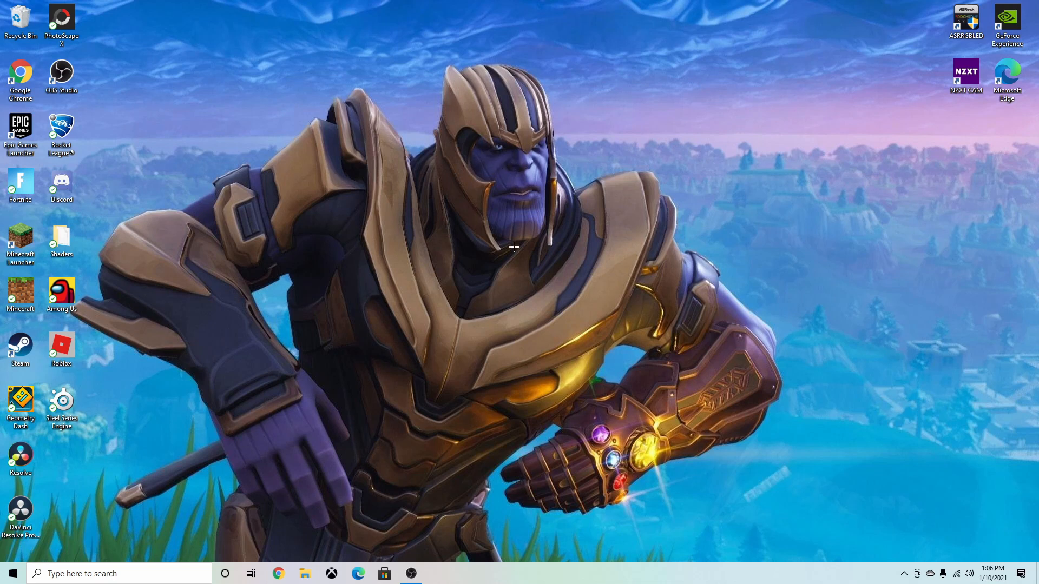
{"action": "mouse_move", "coordinate": [334, 452]}
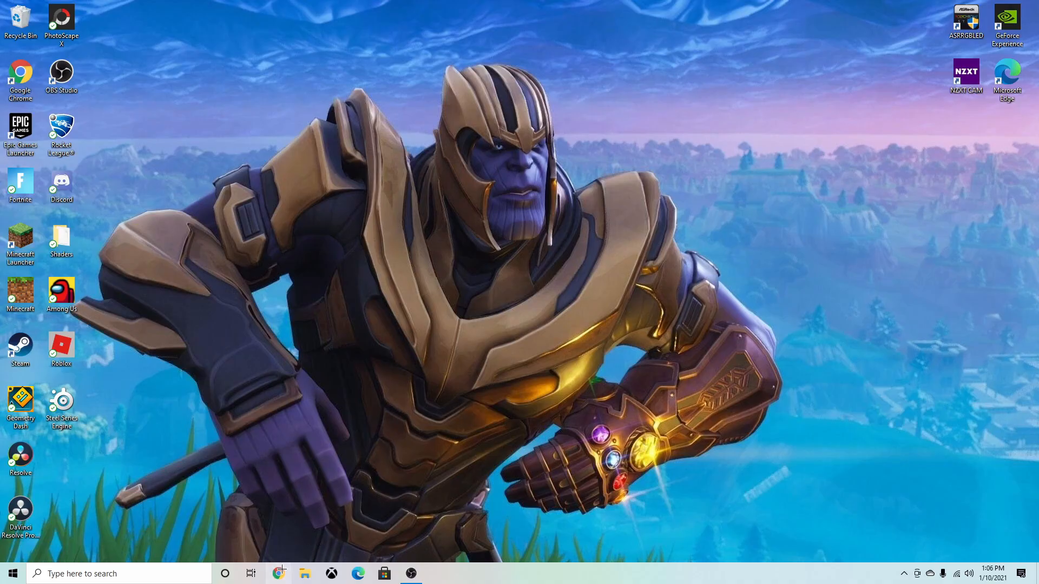
- Search 'obs download' in the browser, then launch OBS Studio and maximize its window
{"action": "left_click", "coordinate": [278, 574]}
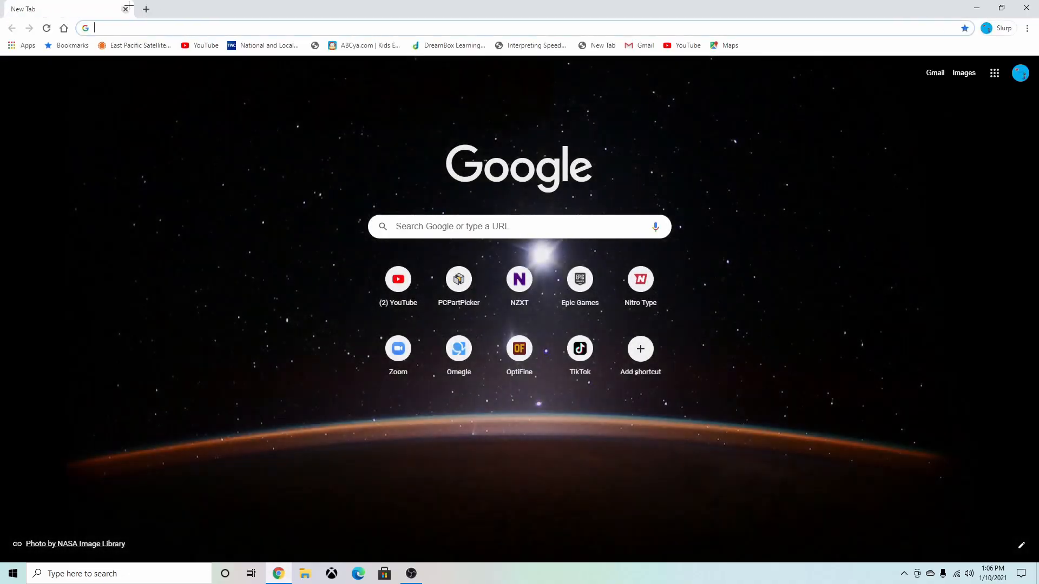
{"action": "type", "text": "obs download"}
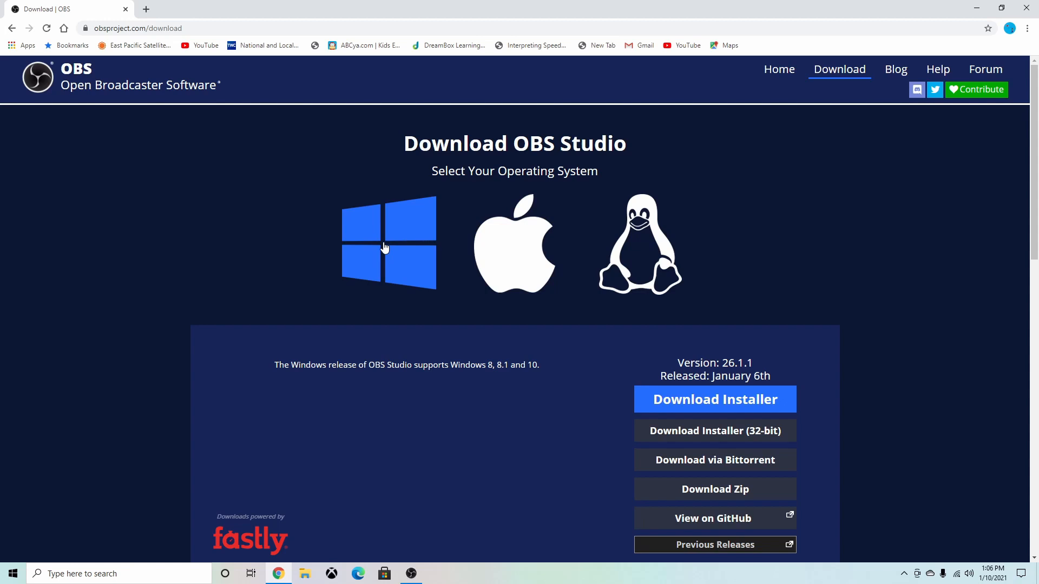
{"action": "mouse_move", "coordinate": [50, 552]}
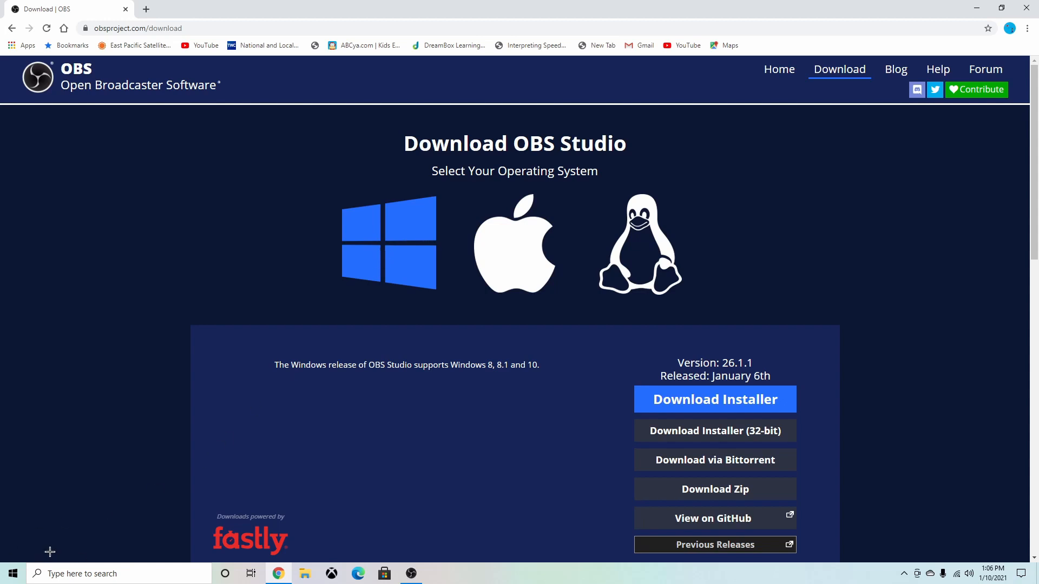
{"action": "mouse_move", "coordinate": [61, 525]}
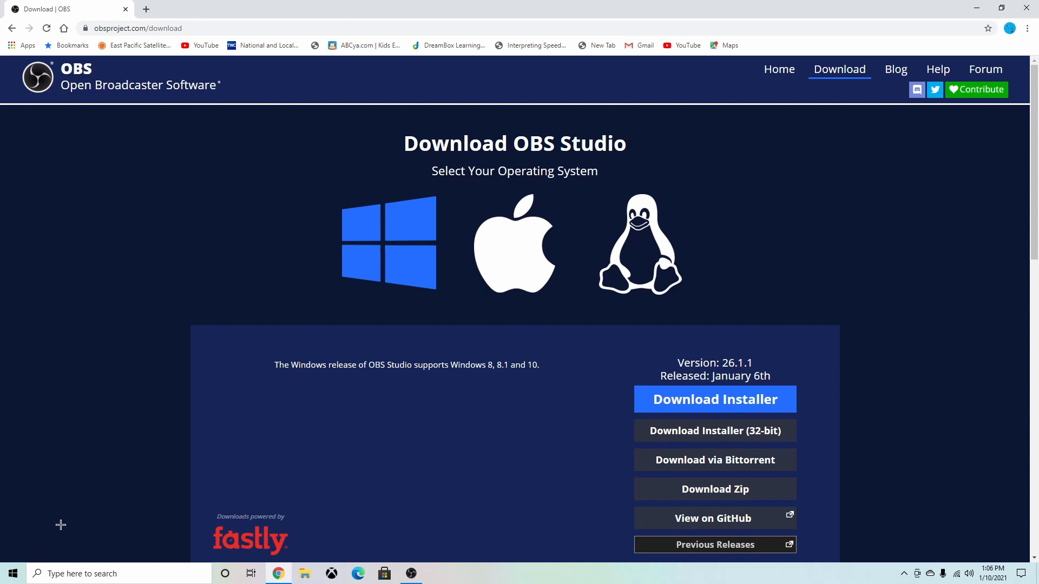
{"action": "mouse_move", "coordinate": [474, 348]}
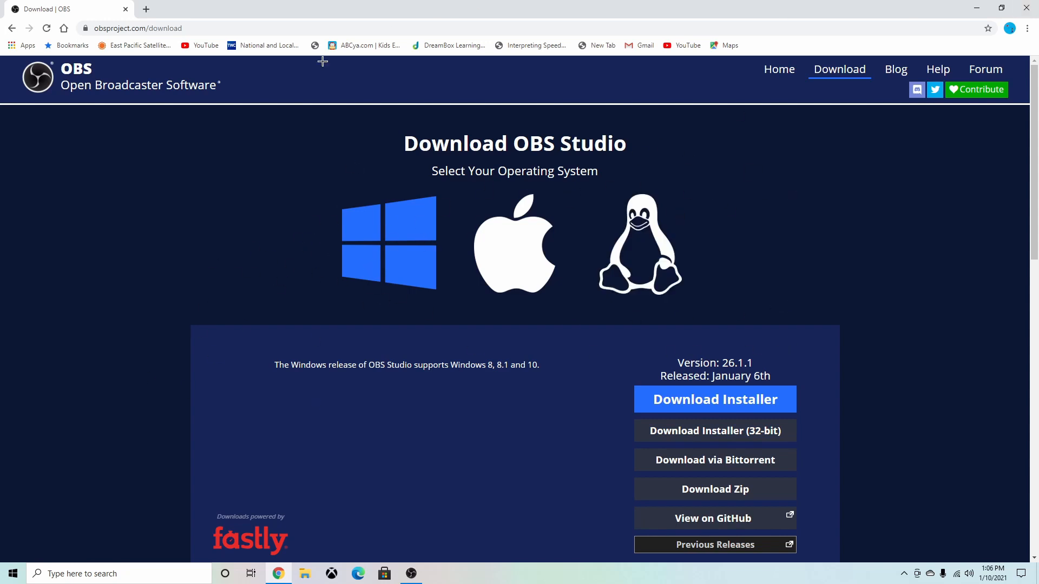
{"action": "mouse_move", "coordinate": [298, 207]}
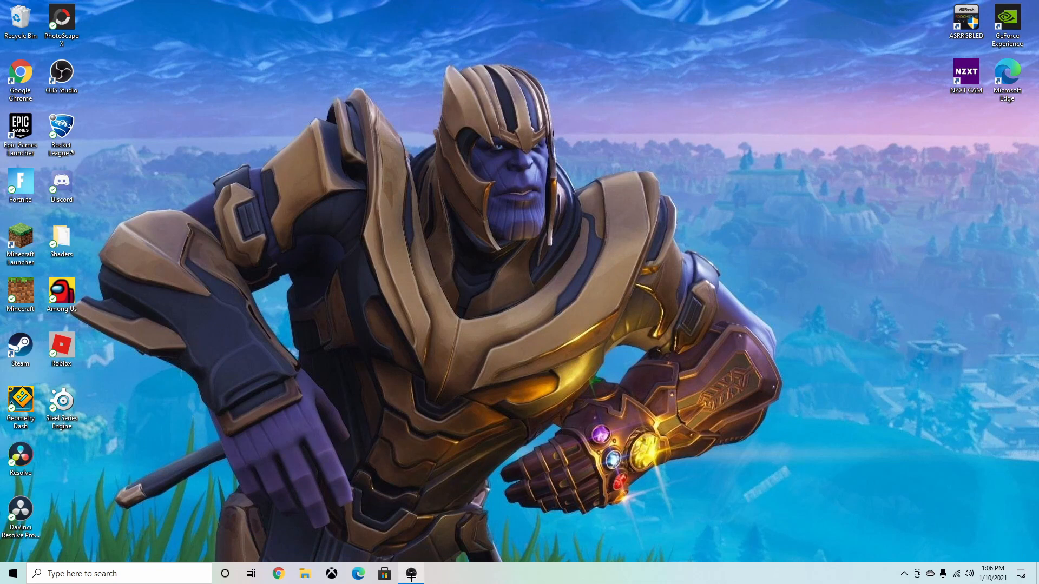
{"action": "left_click", "coordinate": [411, 573]}
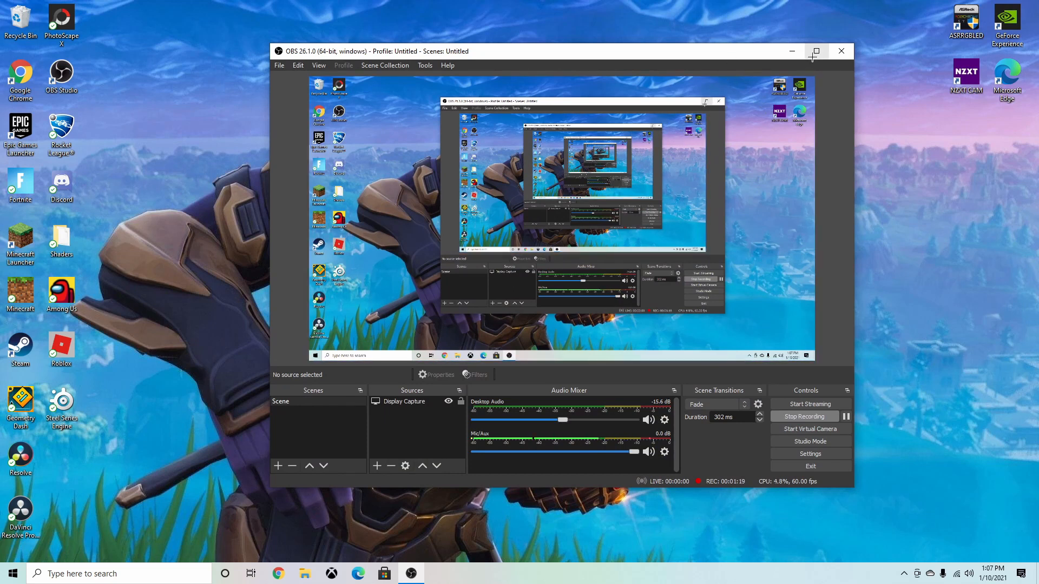
{"action": "left_click", "coordinate": [815, 51]}
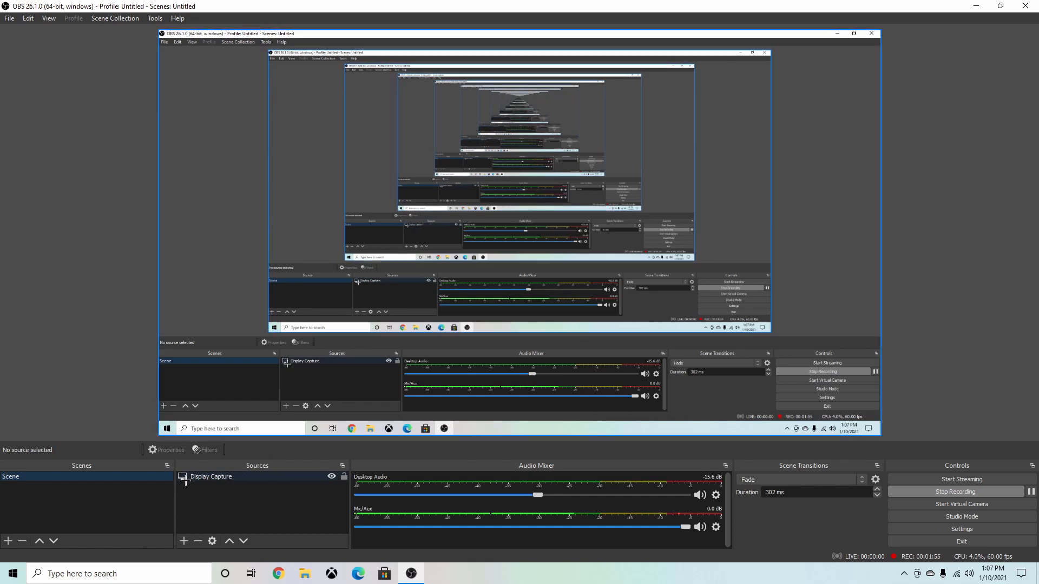
- Review the available source types, then reach the Audio page of Settings
{"action": "left_click", "coordinate": [183, 541]}
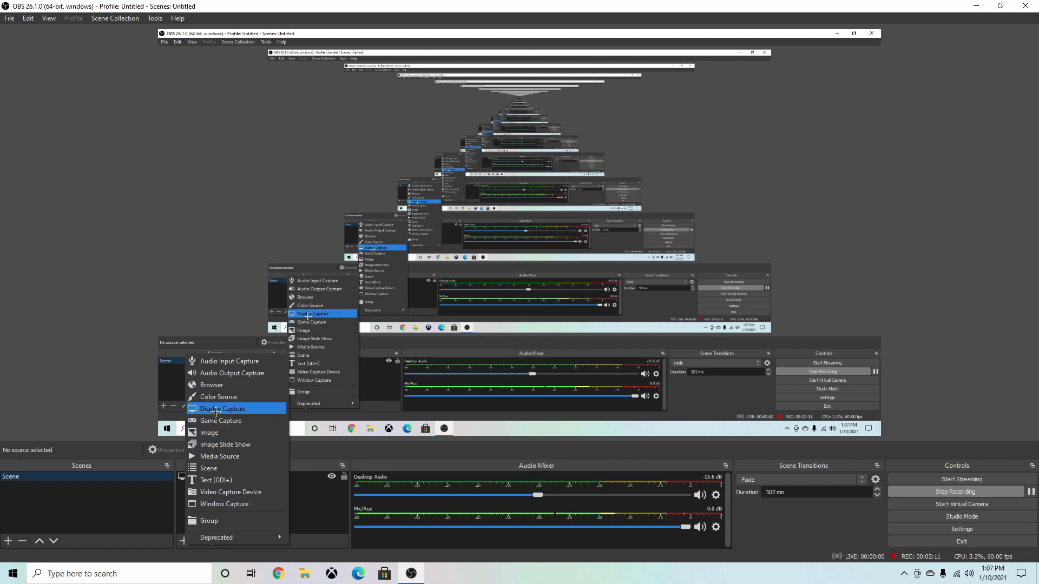
{"action": "left_click", "coordinate": [222, 409]}
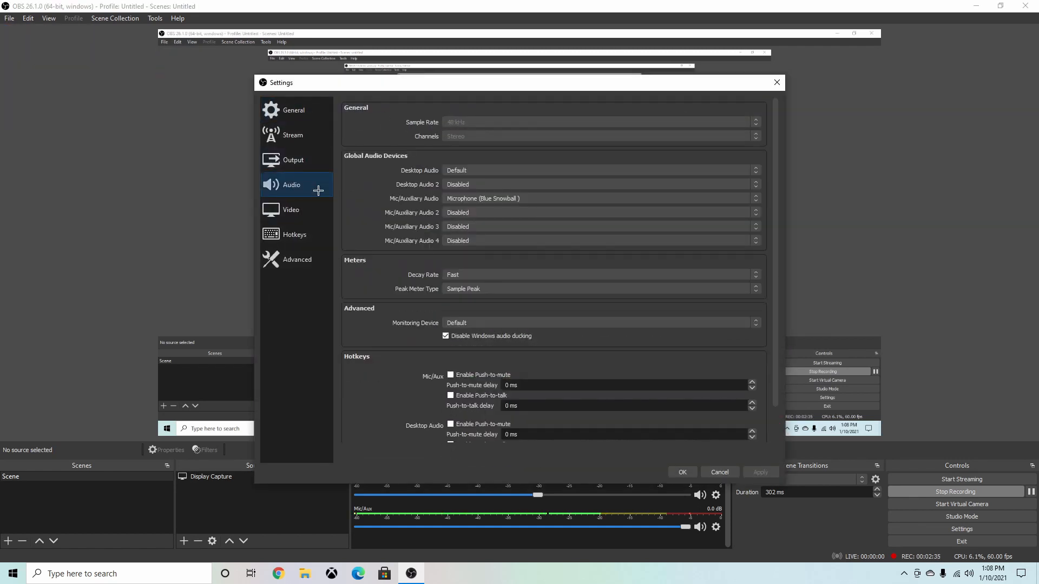
- Keep Microphone (Blue Snowball) as the mic input and leave Mic/Auxiliary Audio 4 disabled
{"action": "left_click", "coordinate": [600, 199]}
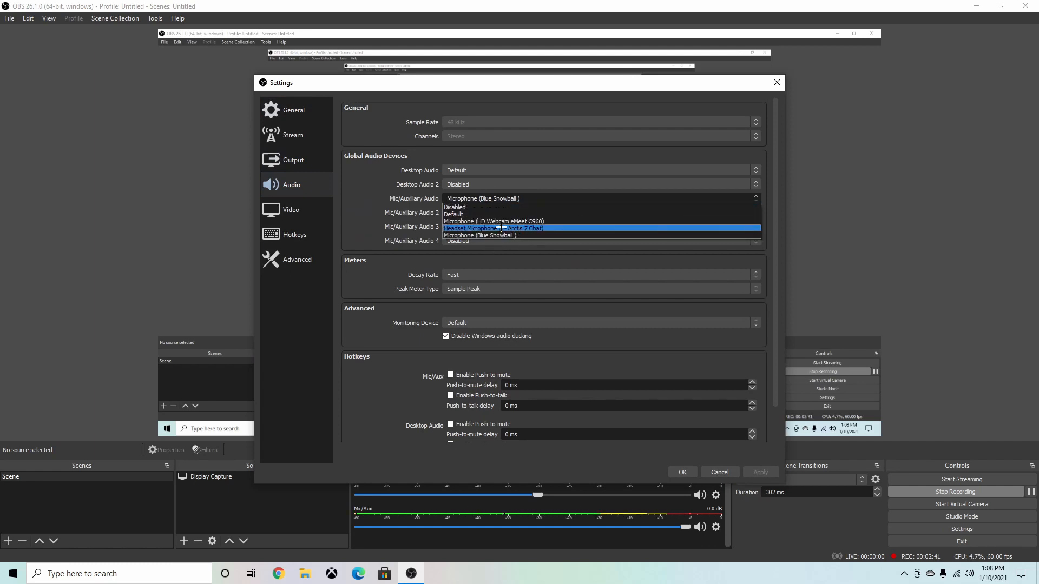
{"action": "mouse_move", "coordinate": [560, 235]}
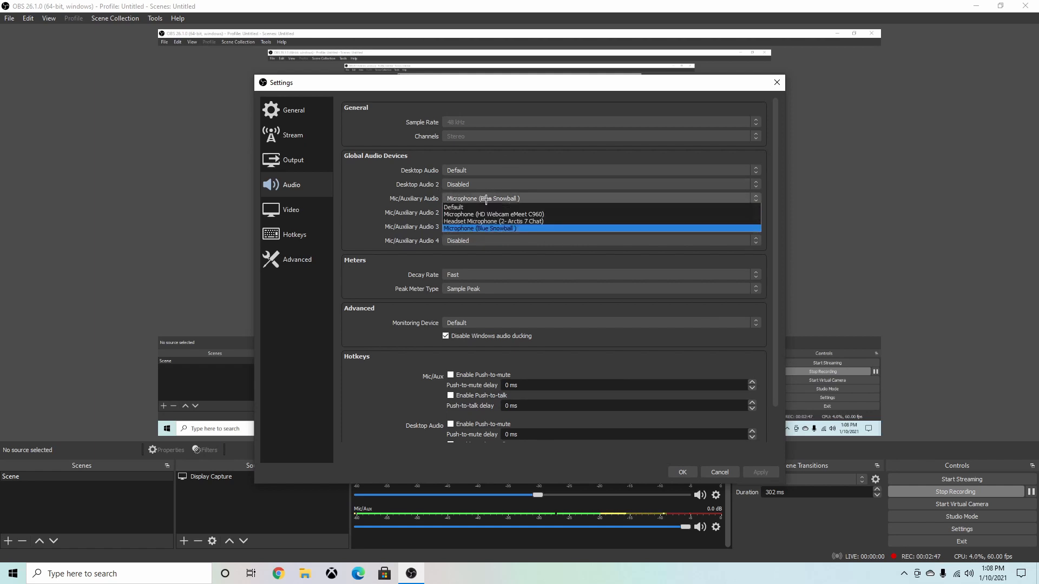
{"action": "mouse_move", "coordinate": [493, 227]}
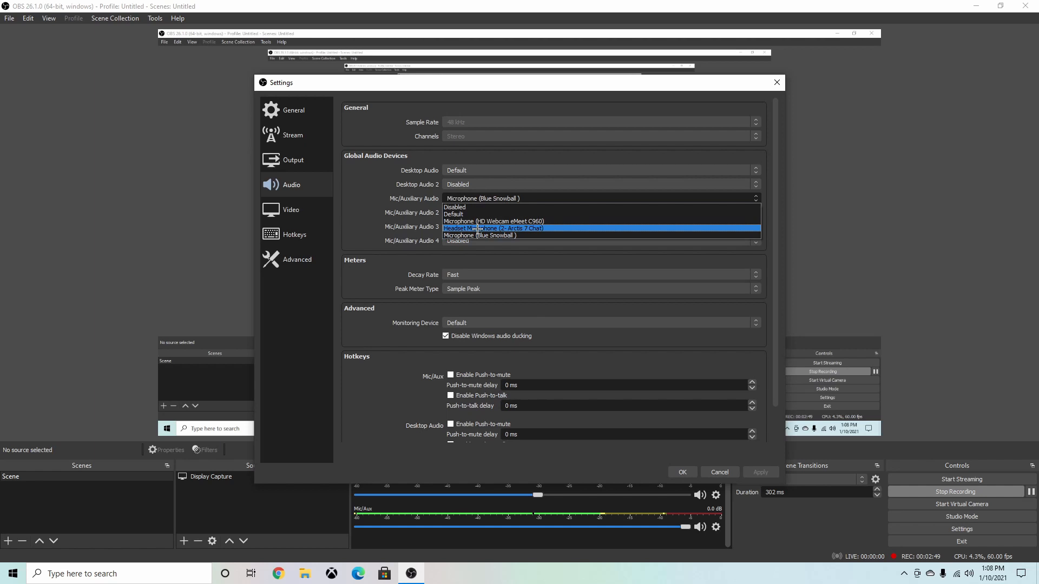
{"action": "left_click", "coordinate": [598, 240]}
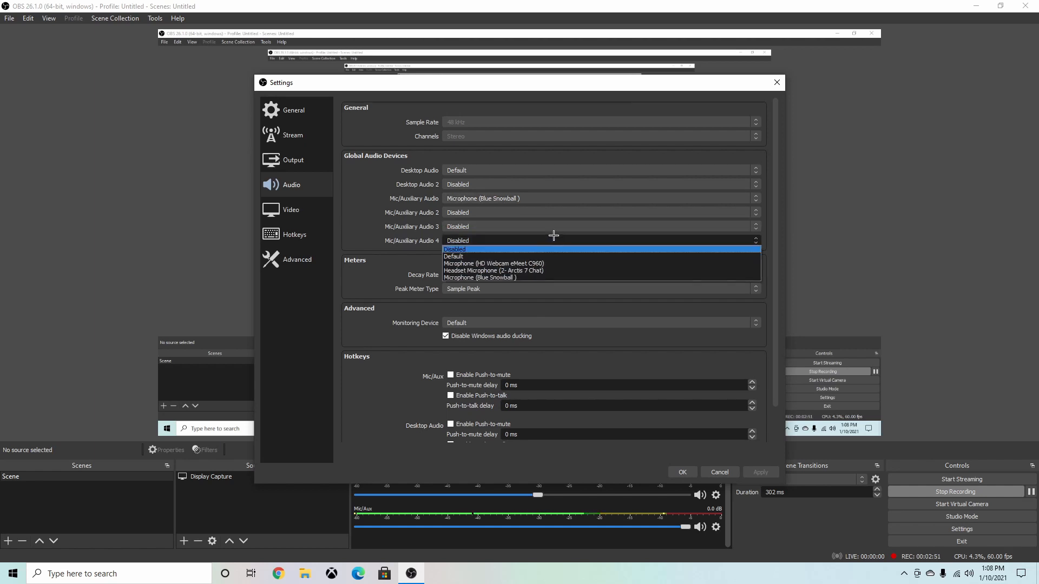
{"action": "left_click", "coordinate": [454, 248]}
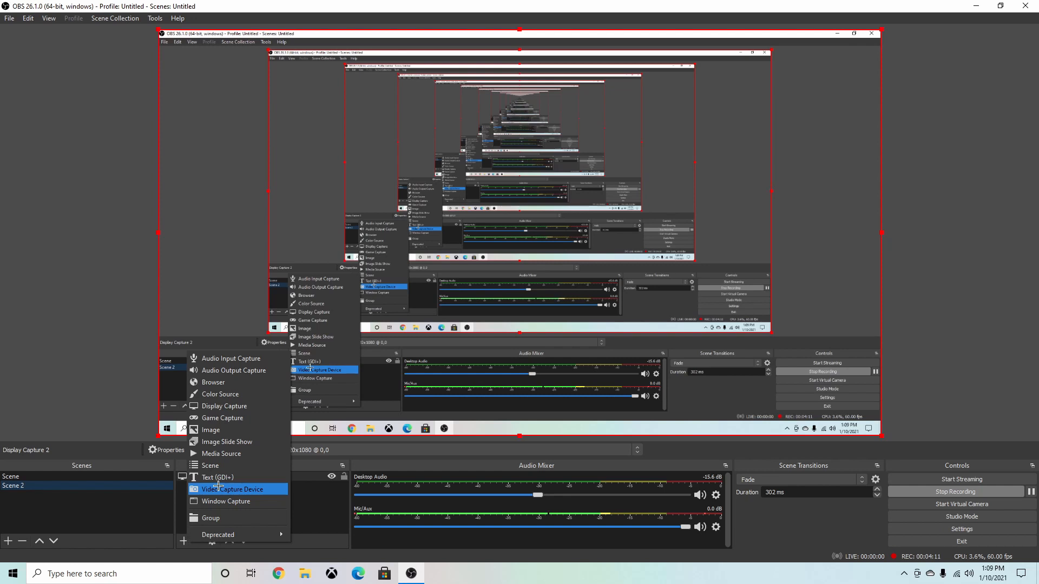
- Add the HD Webcam eMeet C960 as a Video Capture Device source in Scene 2
{"action": "left_click", "coordinate": [233, 489]}
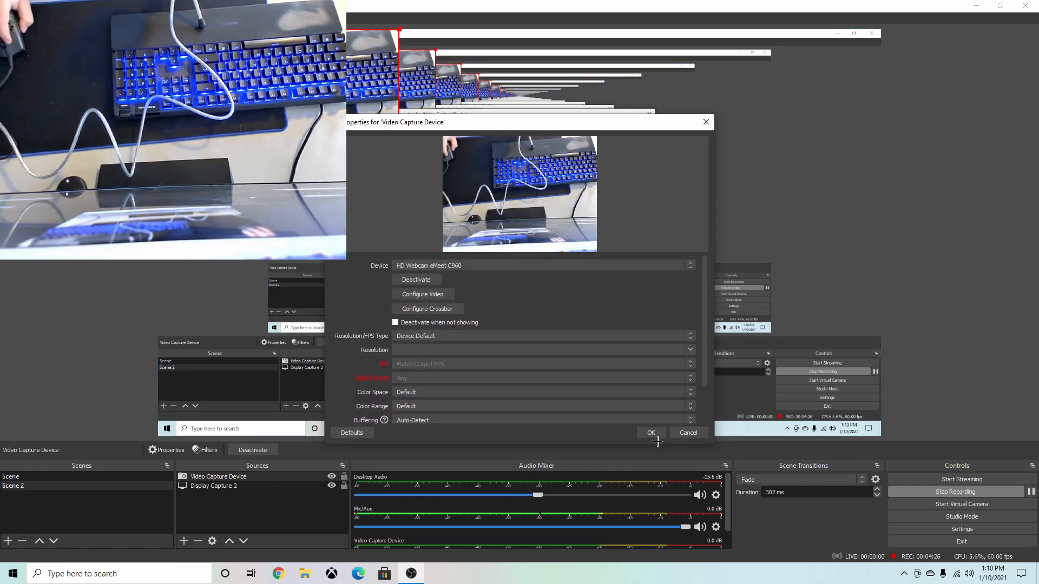
{"action": "left_click", "coordinate": [650, 433]}
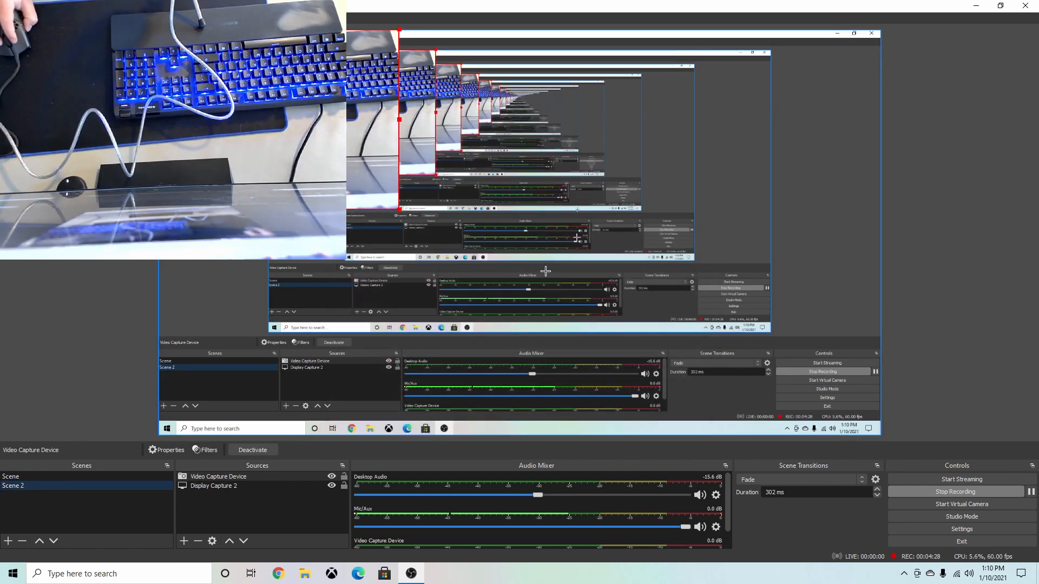